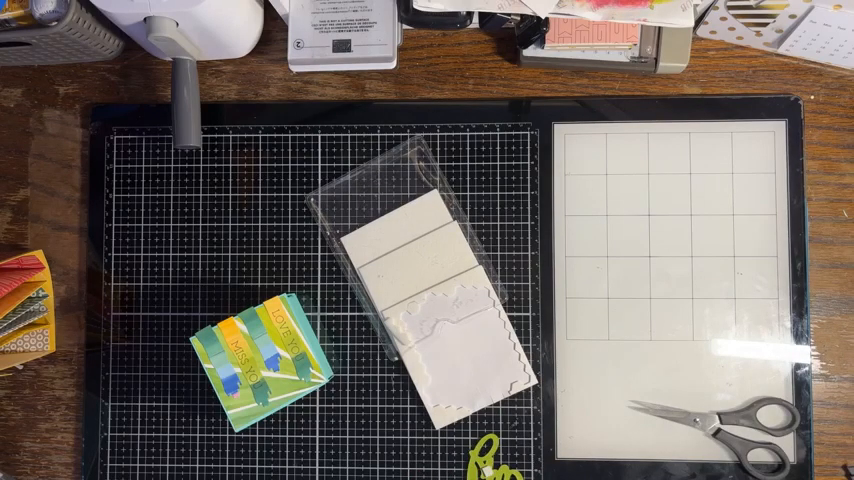
pyautogui.moveTo(430, 290); pyautogui.dragTo(460, 430)
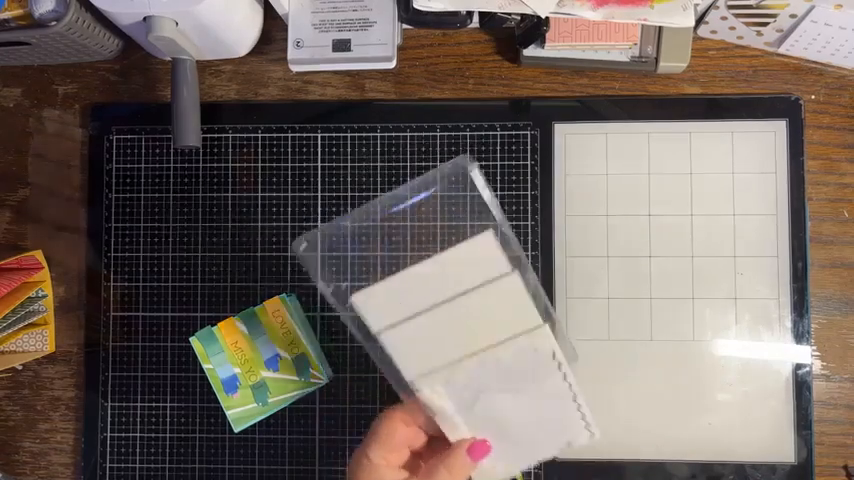